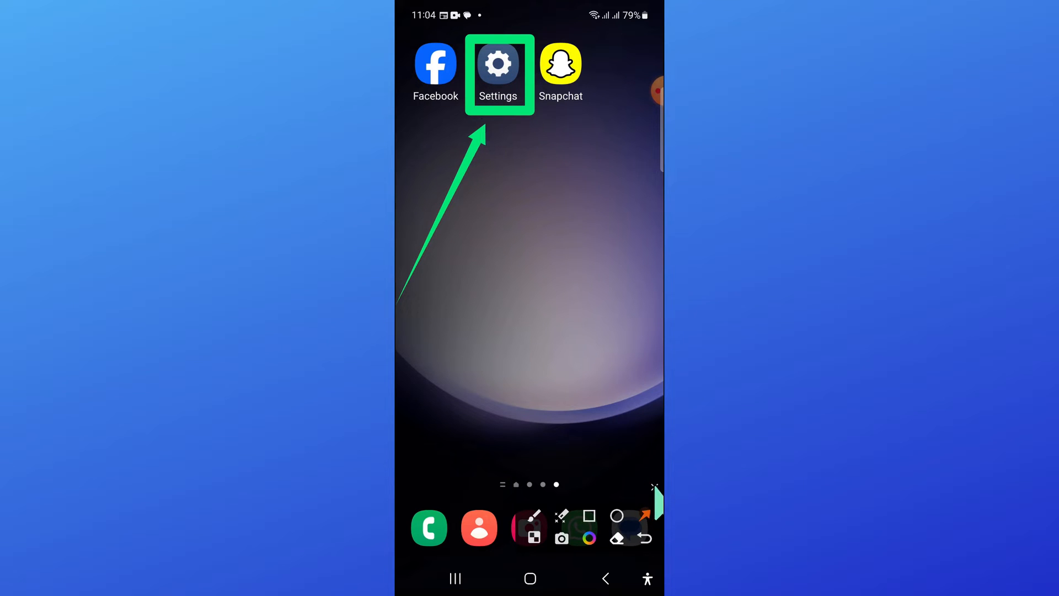
# Step: Open the phone's Settings app and scroll toward the lower categories
pyautogui.click(498, 64)
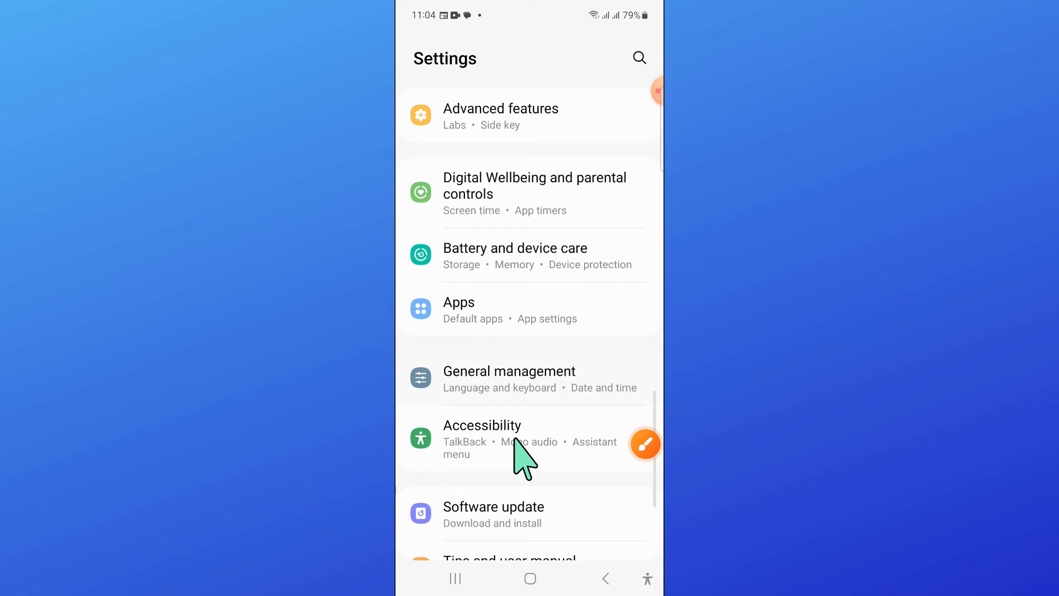
pyautogui.scroll(-3)
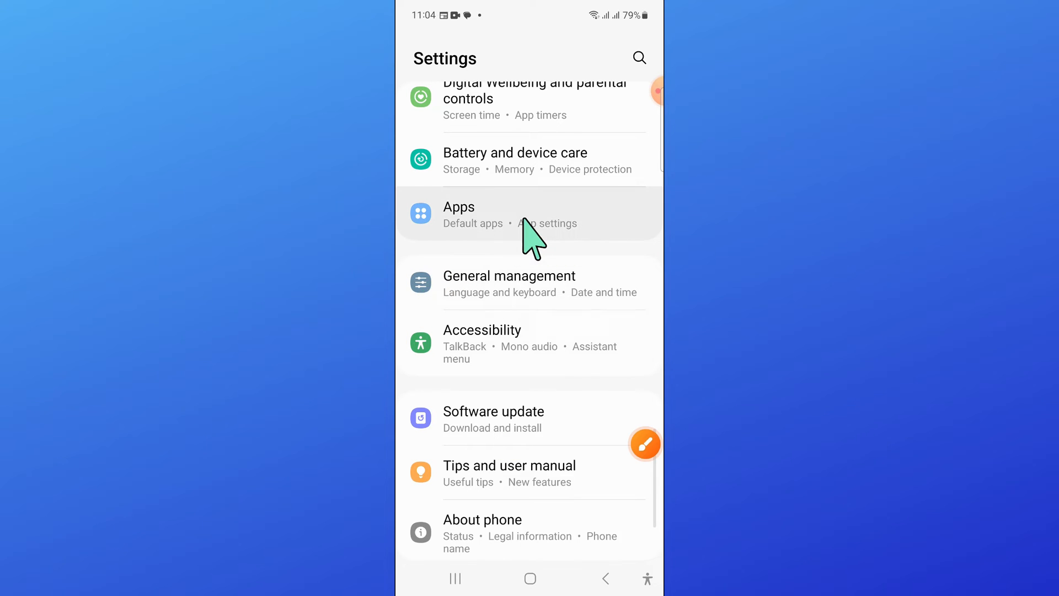
# Step: From Apps, open the App info page for the 10.68 MB Messages app
pyautogui.click(527, 215)
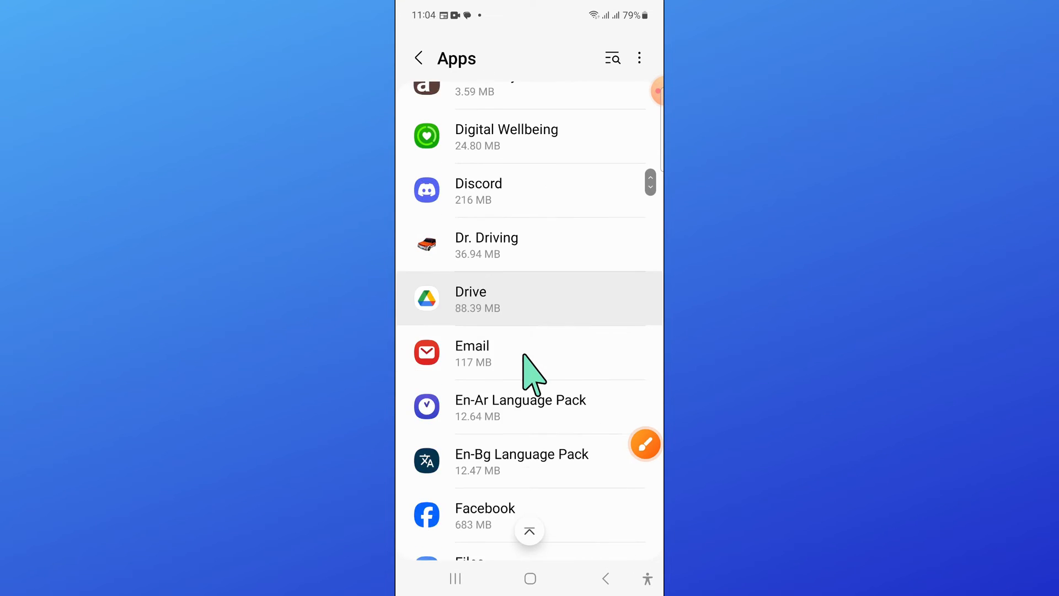
pyautogui.scroll(-3)
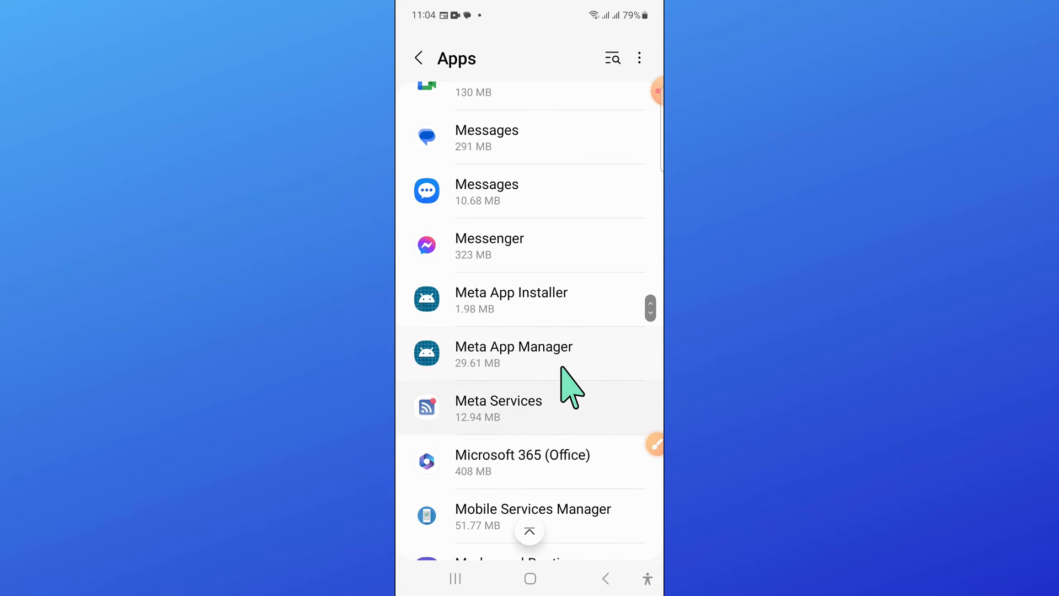
pyautogui.click(655, 445)
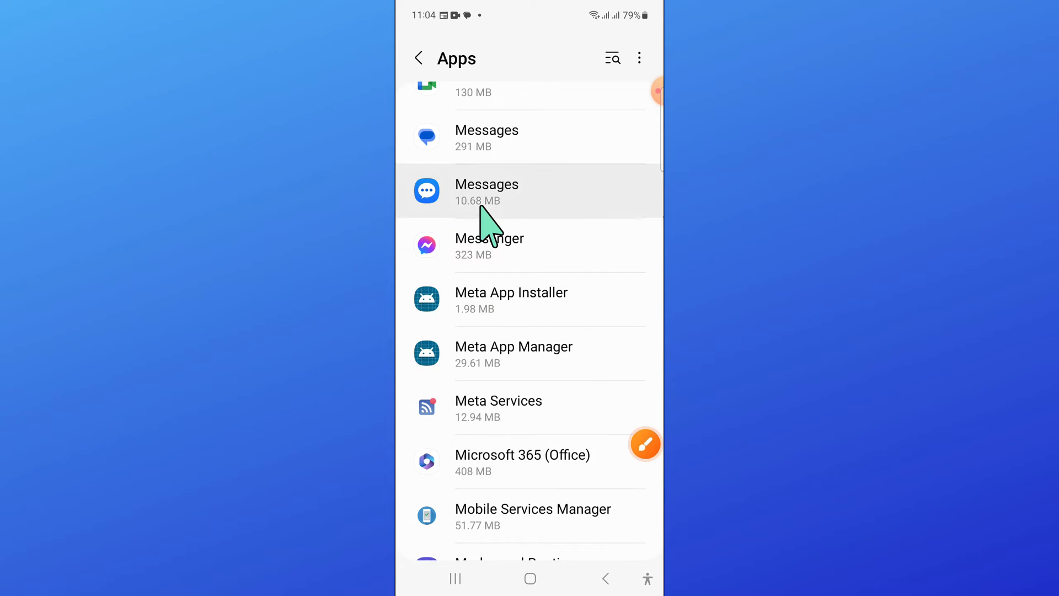
pyautogui.click(487, 191)
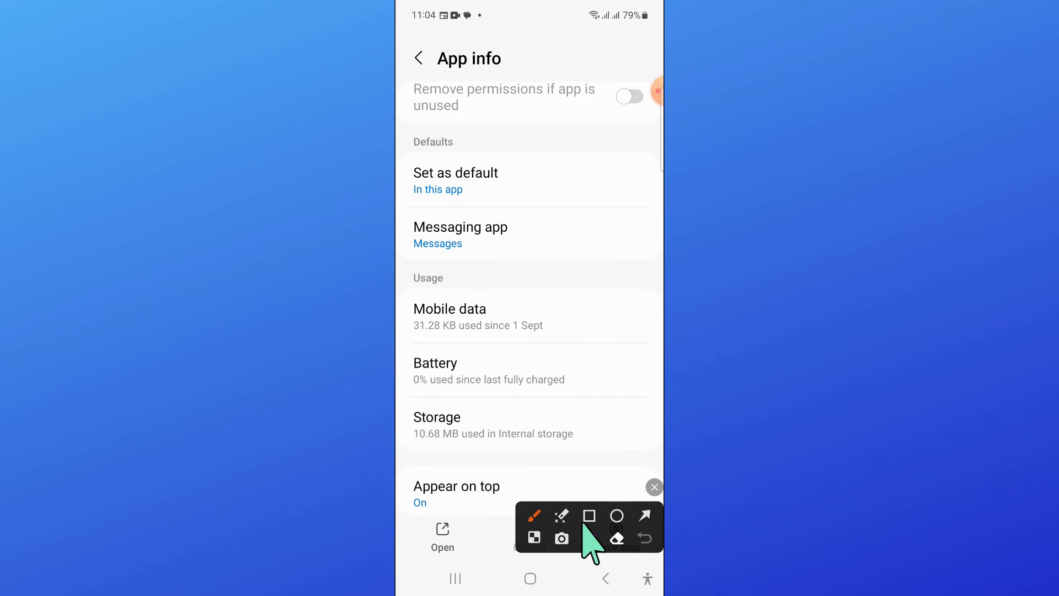
# Step: View Messages' storage (10.68 MB total), clear its data and answer the permanent-deletion warning
pyautogui.click(589, 515)
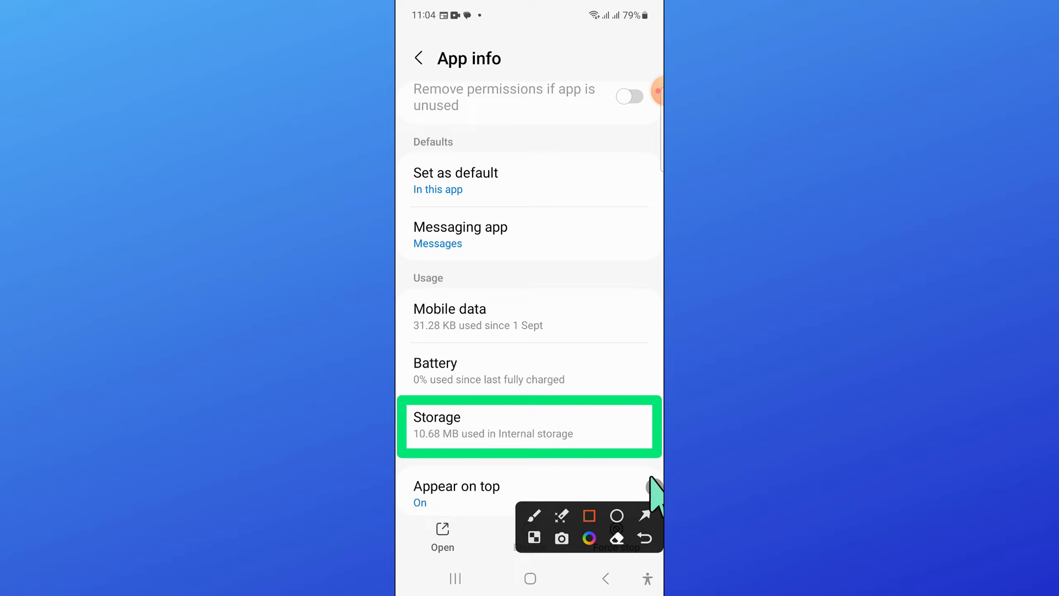
pyautogui.click(528, 425)
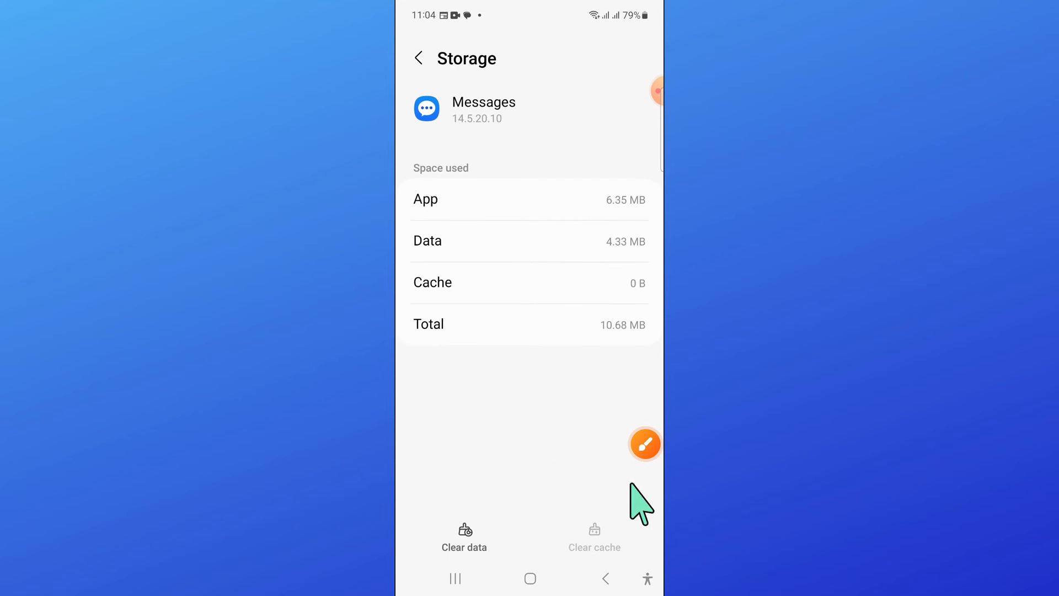
pyautogui.click(644, 444)
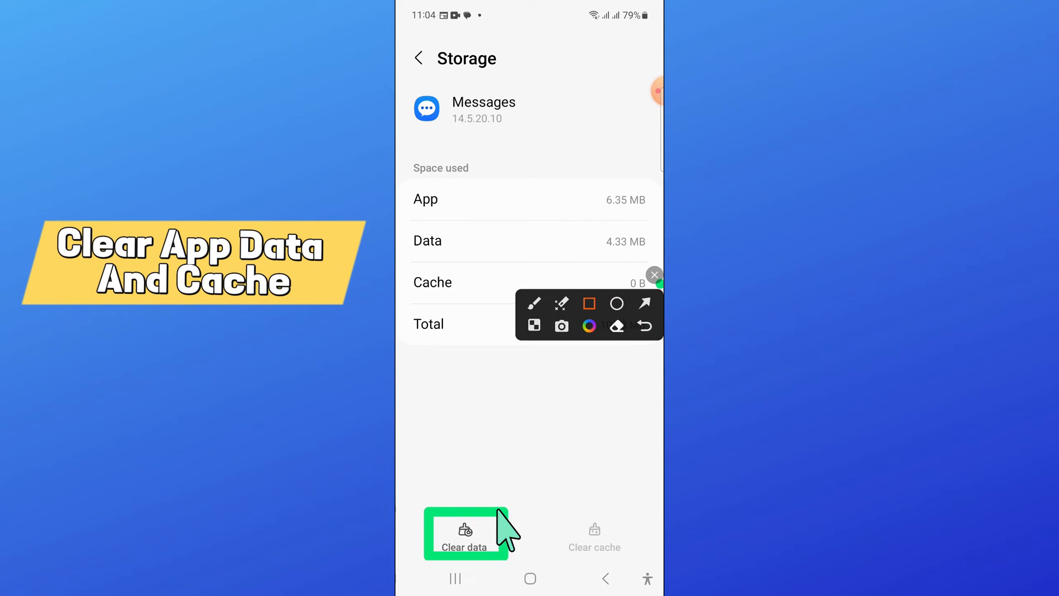
pyautogui.click(465, 532)
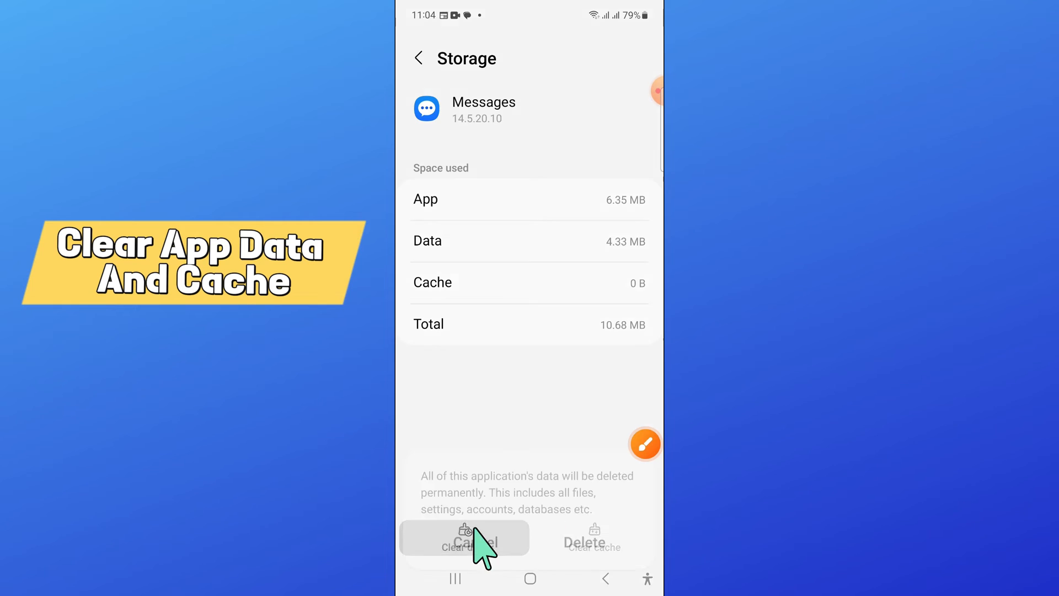
pyautogui.click(465, 547)
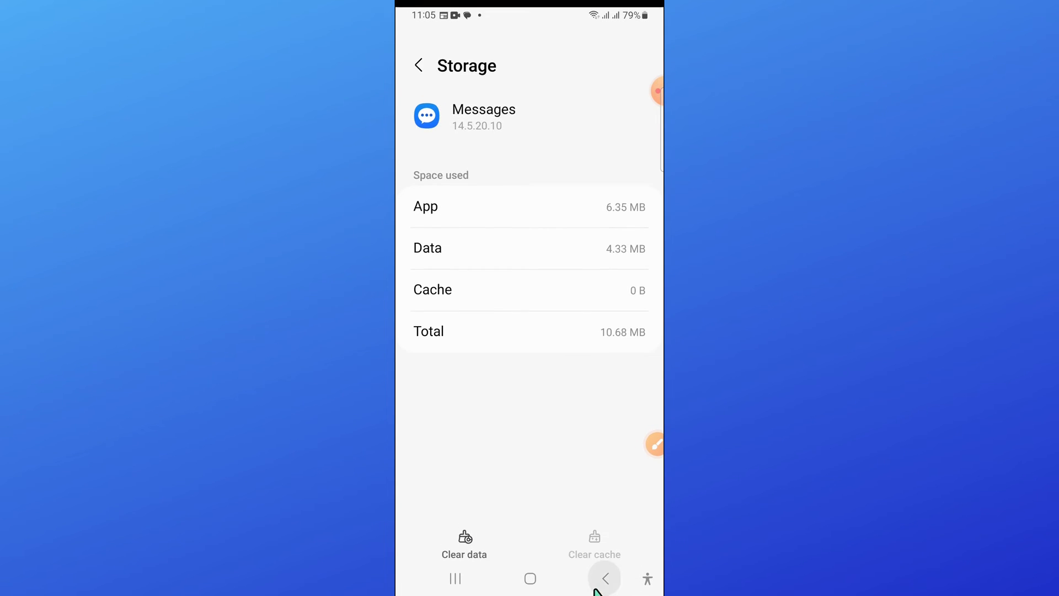
# Step: Return to the main Settings list and open Reset under General management
pyautogui.click(603, 578)
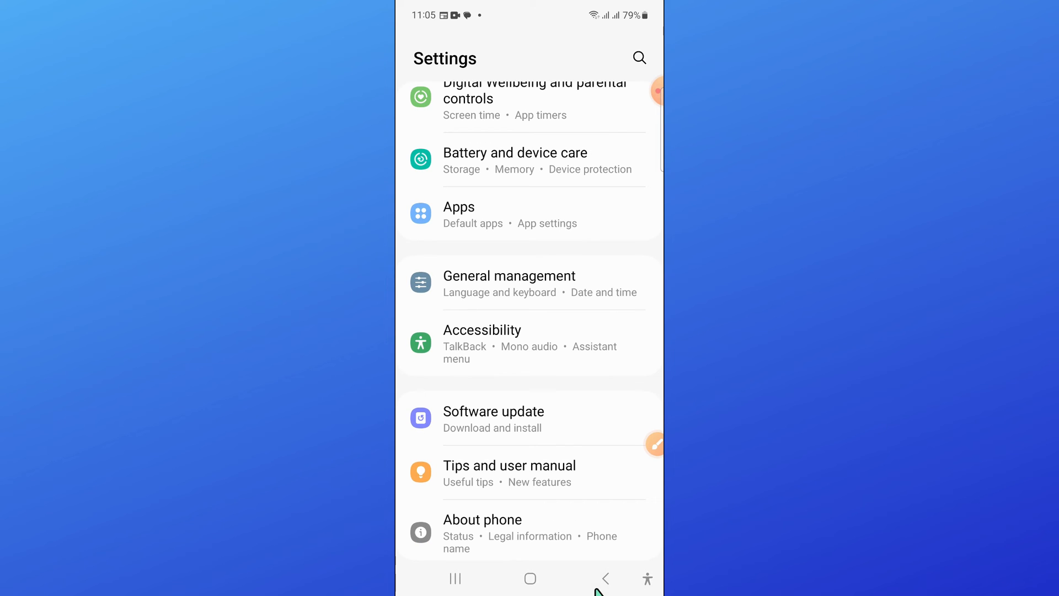
pyautogui.moveTo(656, 465)
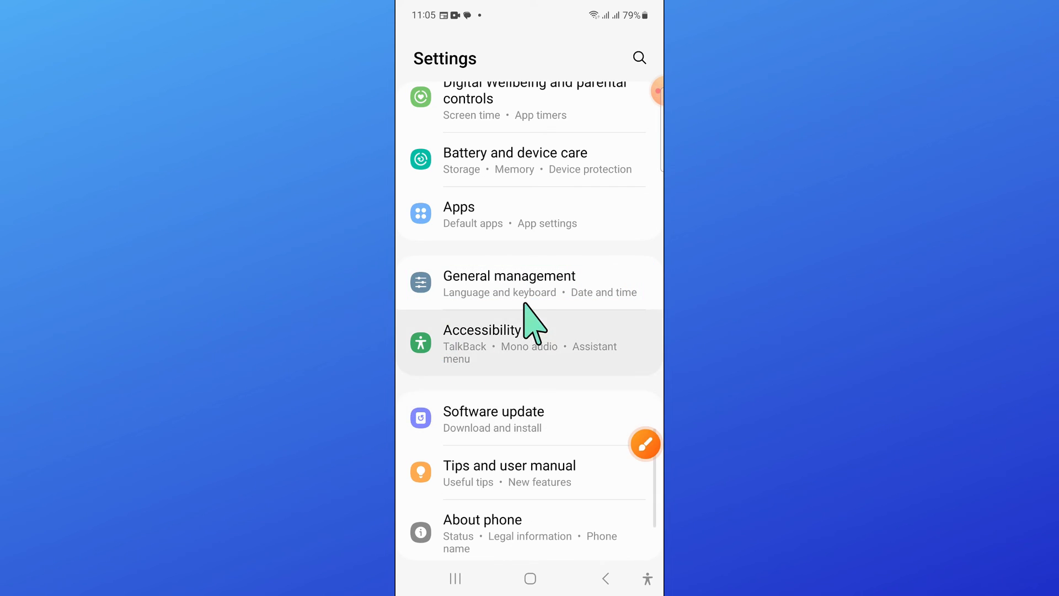
pyautogui.click(510, 276)
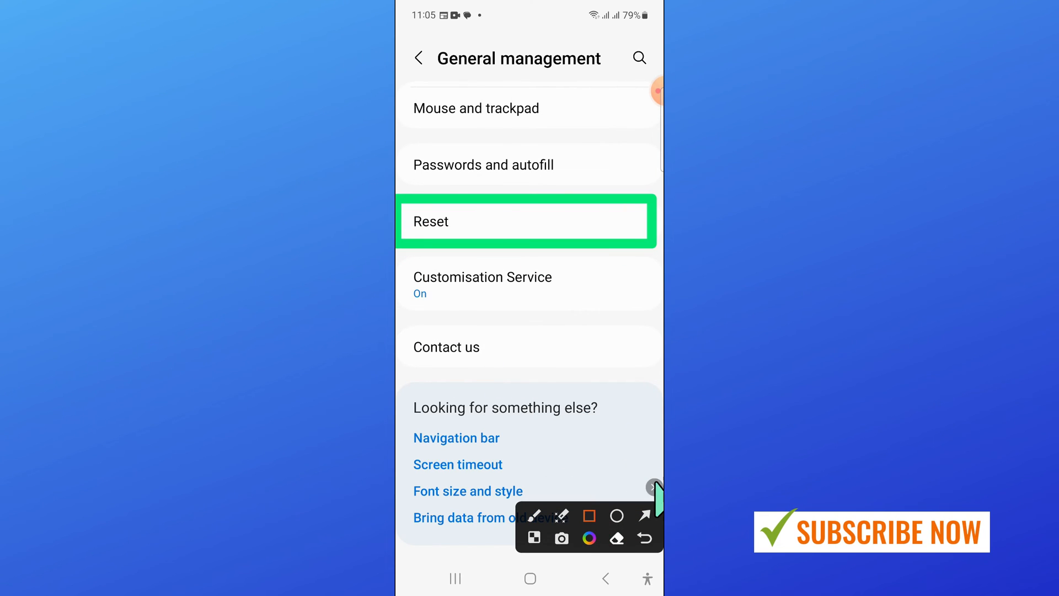
pyautogui.click(527, 220)
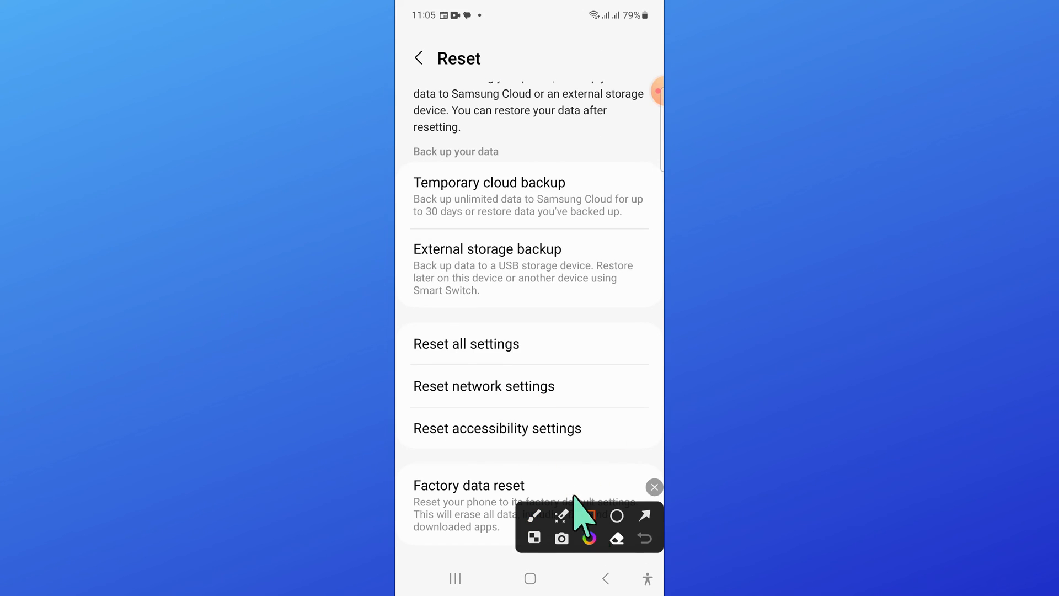
# Step: Open the Reset all settings confirmation listing which categories are kept
pyautogui.click(466, 343)
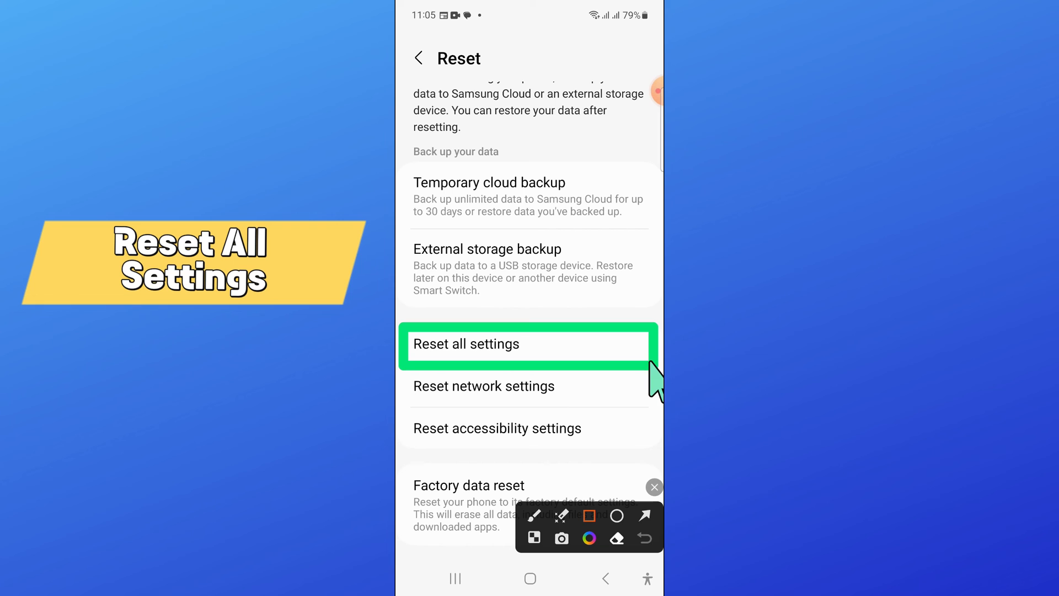
pyautogui.click(465, 345)
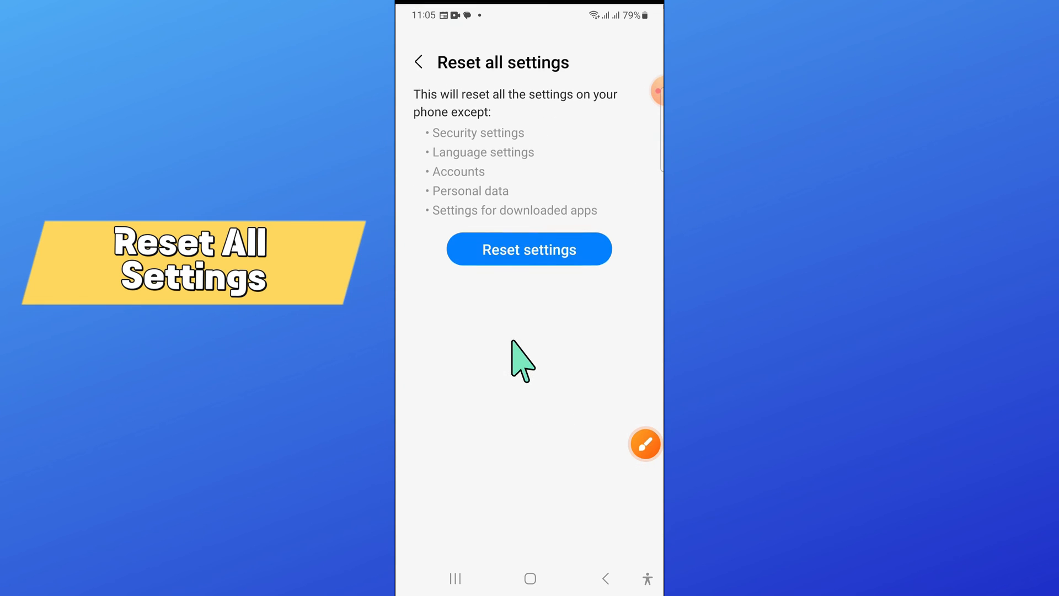
pyautogui.click(645, 444)
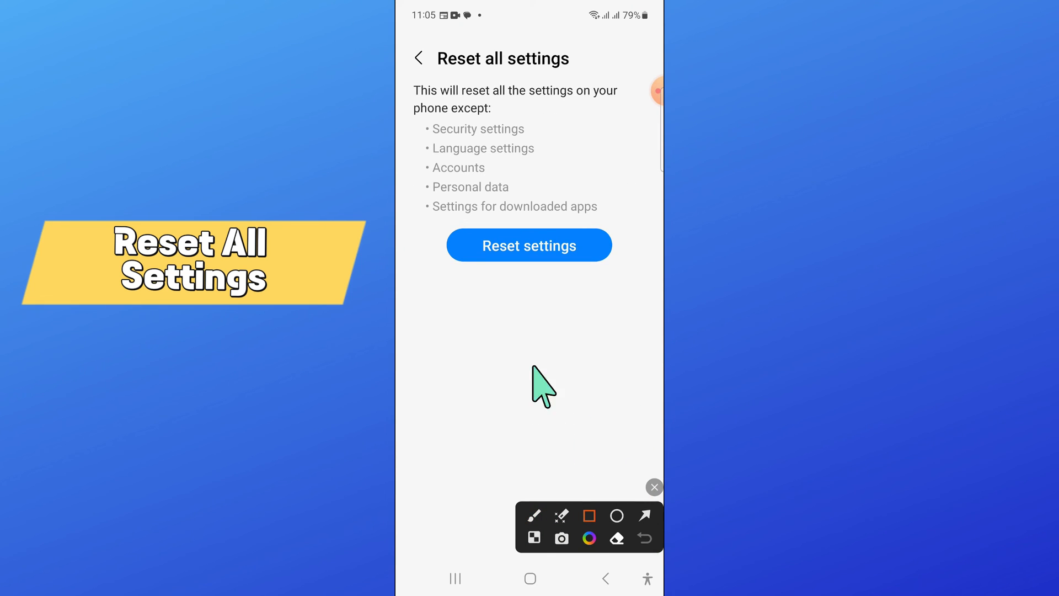